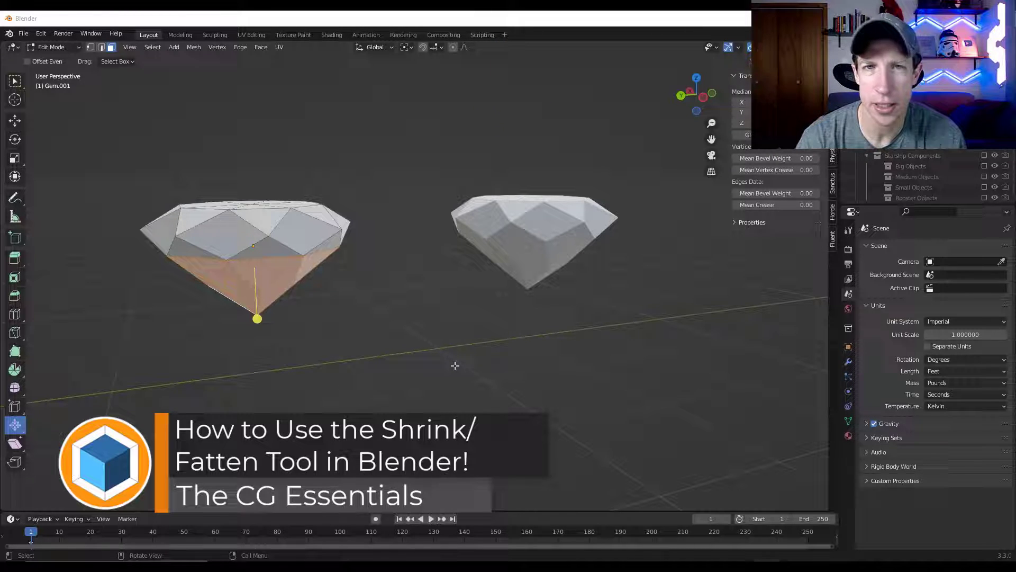
# Begin scaling the selected lower faces of the left gem uniformly outward.
pyautogui.press('Tab')
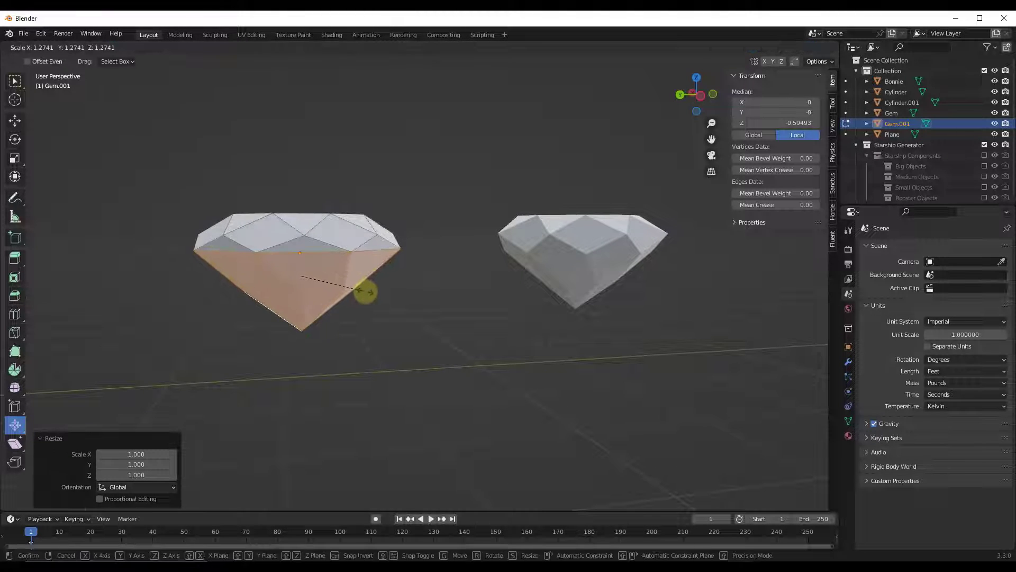
# Scale the gem's lower half to about 1.487, then cancel a second scale attempt.
pyautogui.moveTo(366, 293); pyautogui.dragTo(336, 284)
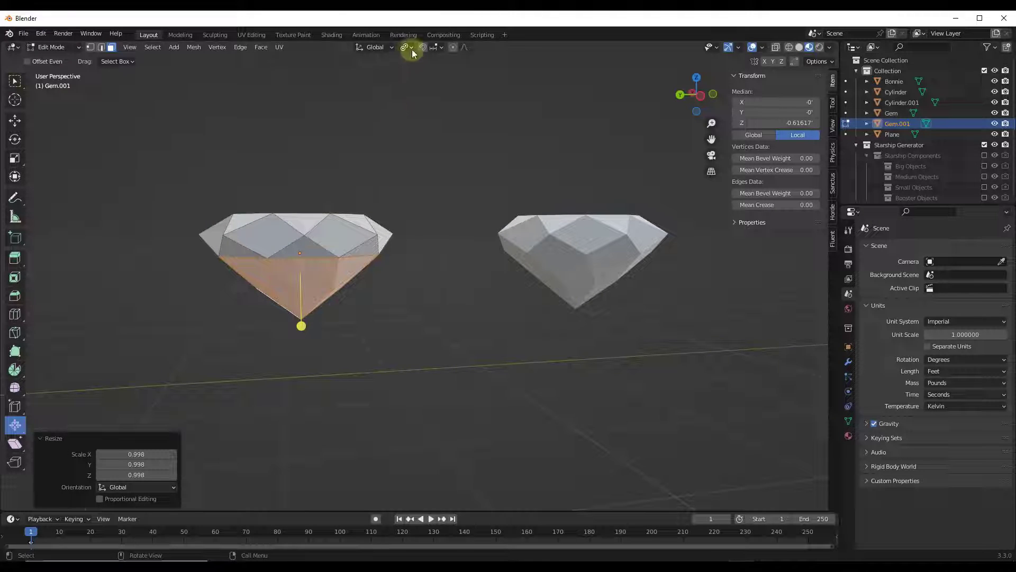
pyautogui.click(406, 46)
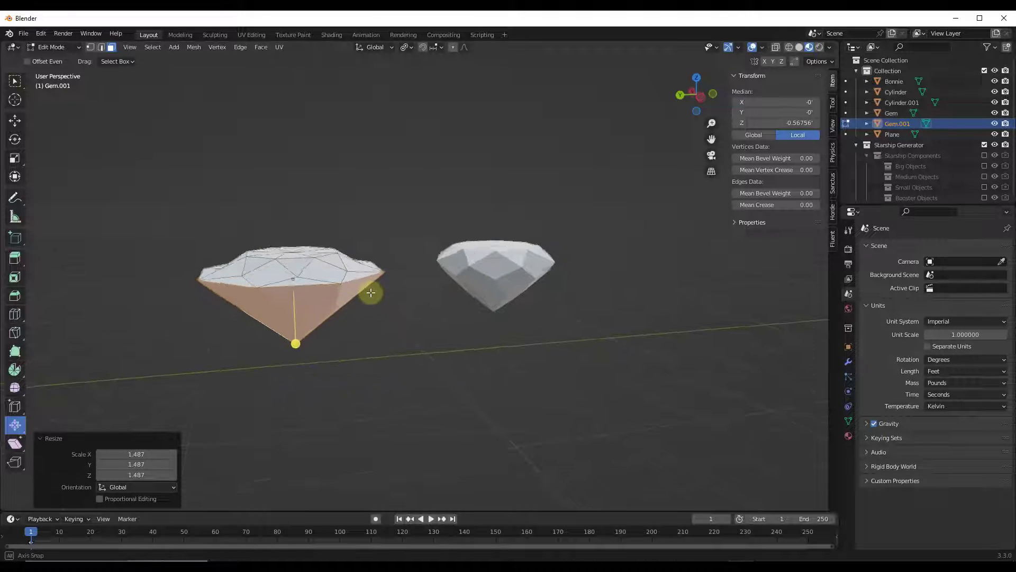
pyautogui.click(406, 46)
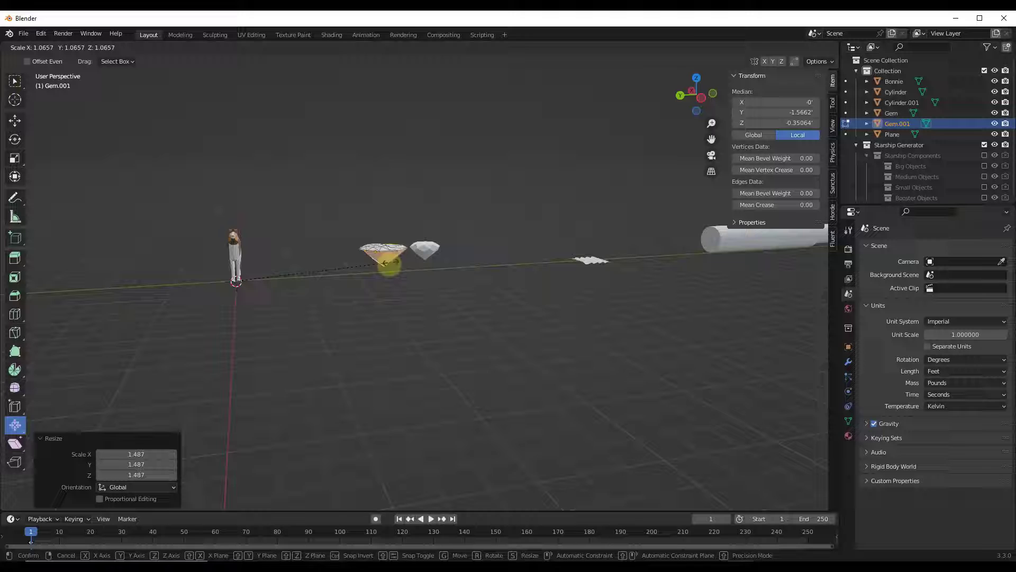
pyautogui.press('Tab')
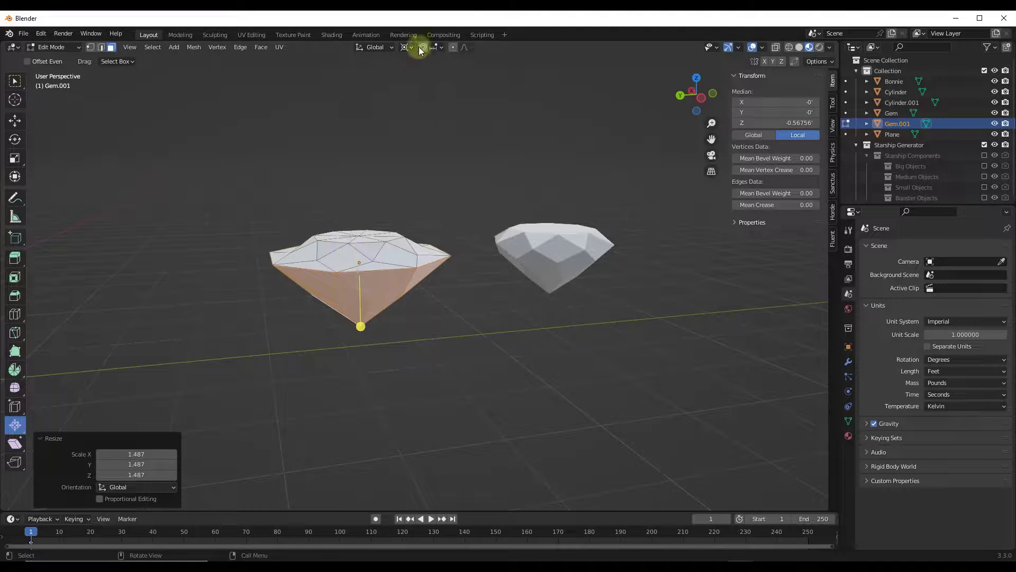
# Edit the second Gem and shrink/fatten its lower faces slightly outward along normals.
pyautogui.click(405, 47)
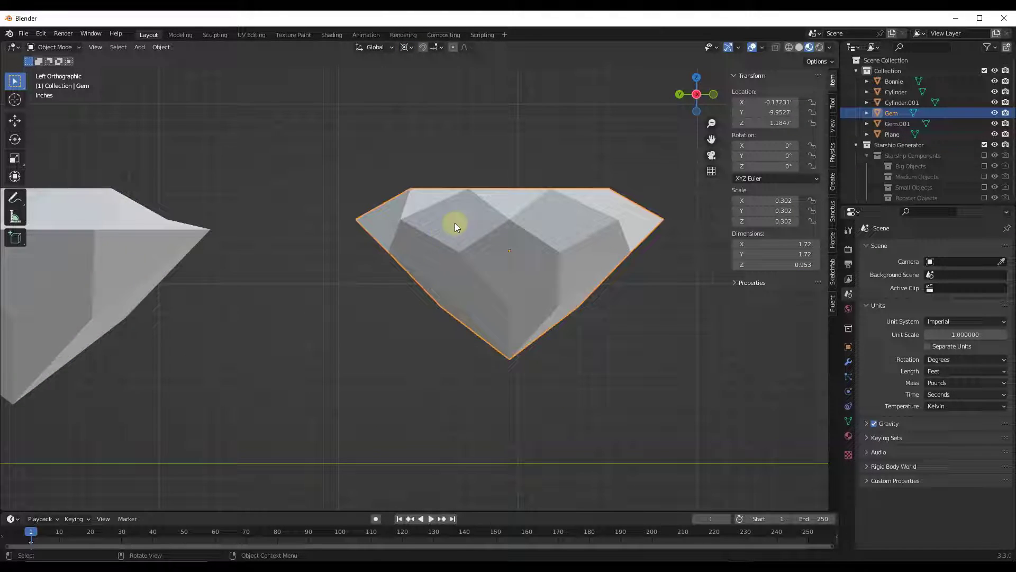
pyautogui.press('Tab')
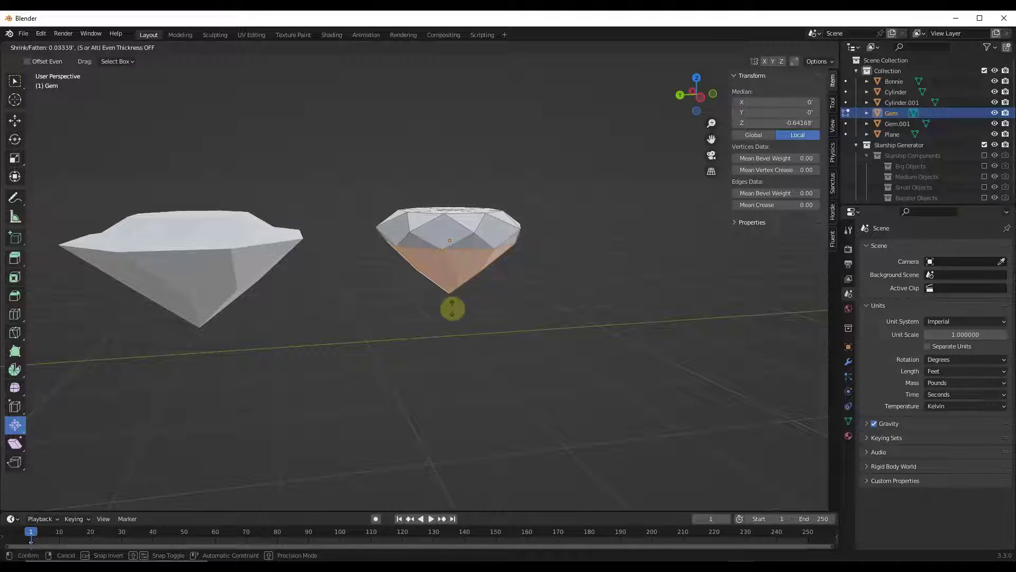
pyautogui.moveTo(452, 309); pyautogui.dragTo(456, 276)
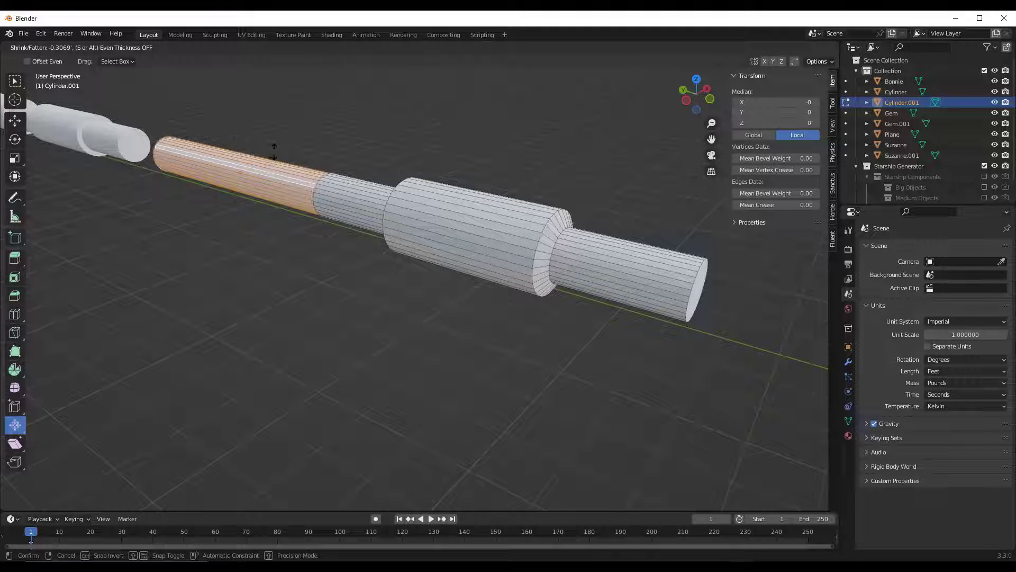
pyautogui.moveTo(294, 146)
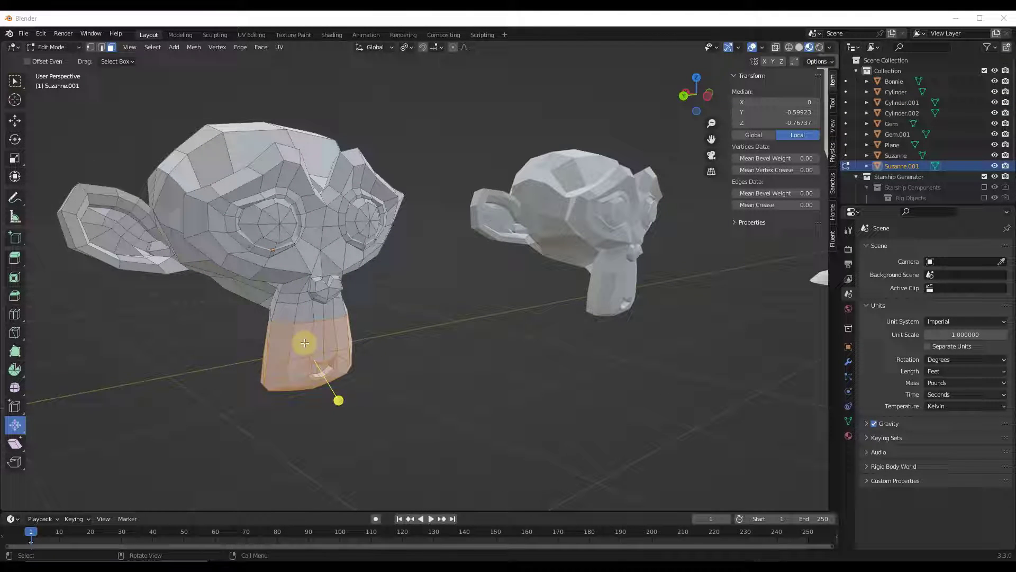
pyautogui.moveTo(252, 331)
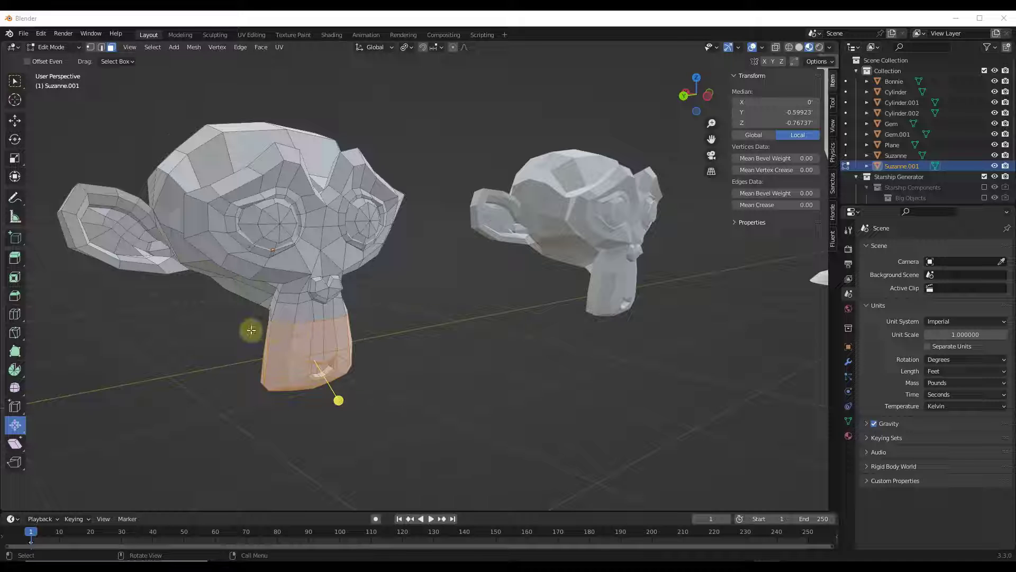
# Shrink/fatten Suzanne.001's chin faces along their normals and return to Object Mode.
pyautogui.press('s')
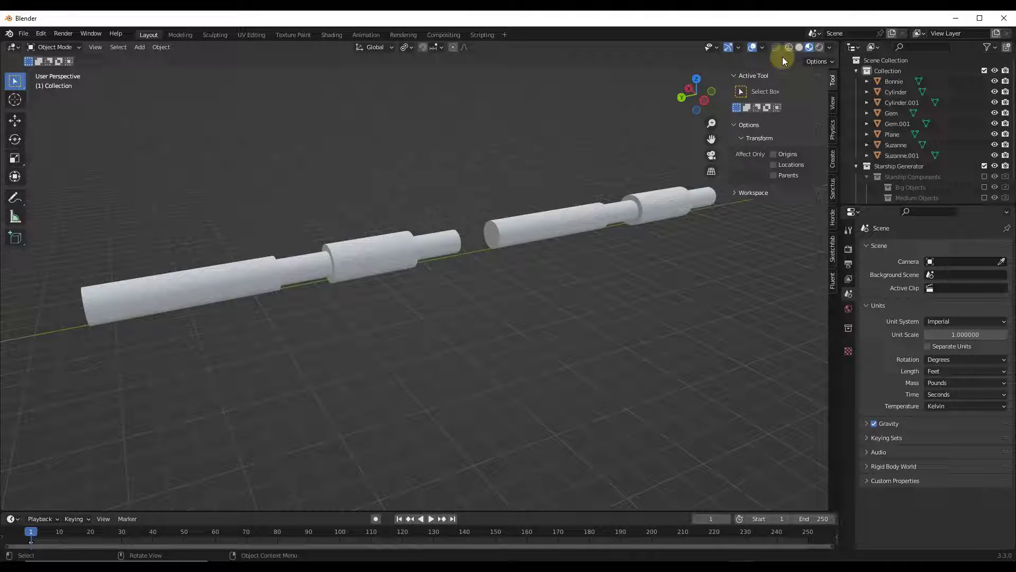
# With normals displayed, fatten the first cylinder's thicker sections outward along normals.
pyautogui.click(766, 47)
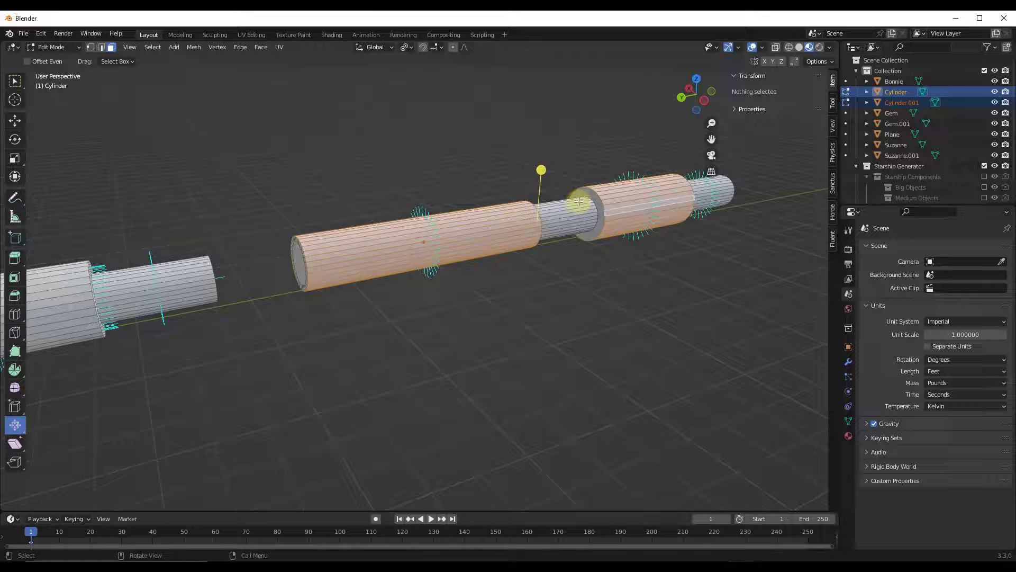
pyautogui.moveTo(578, 202); pyautogui.dragTo(550, 163)
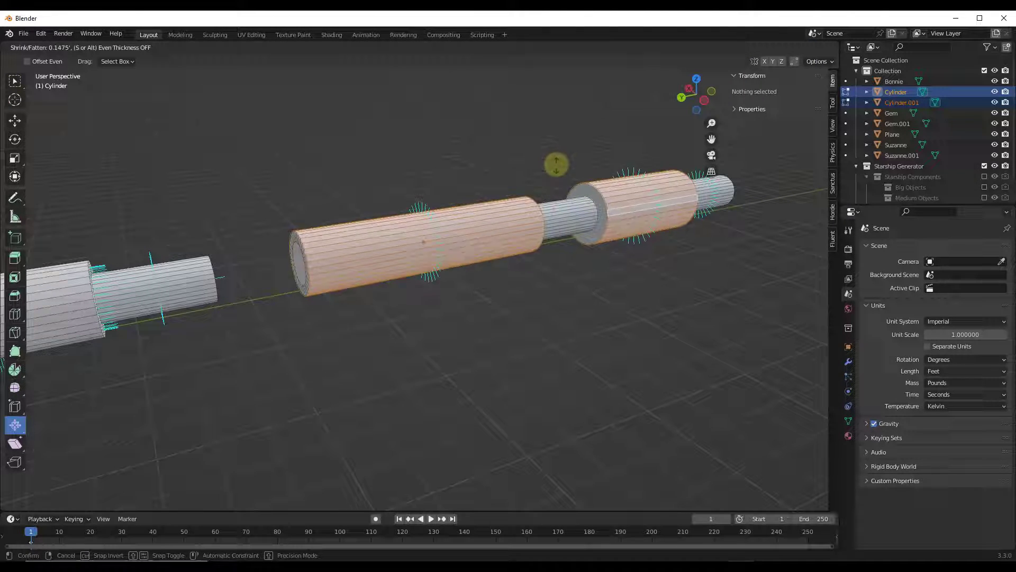
pyautogui.moveTo(554, 172)
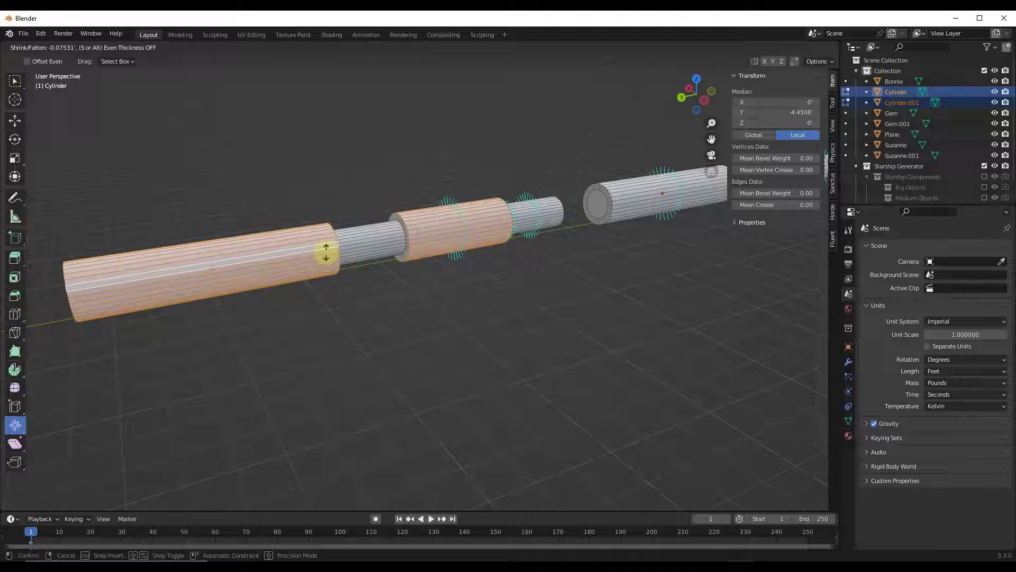
# Confirm the inward shrink, then Flip Normals on the selected cylinder section.
pyautogui.click(268, 256)
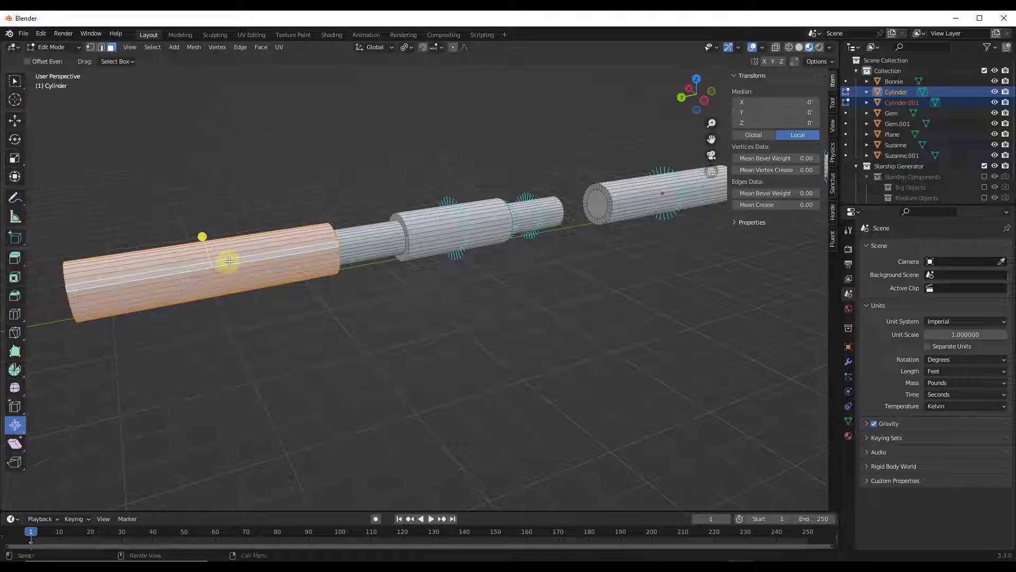
pyautogui.click(192, 47)
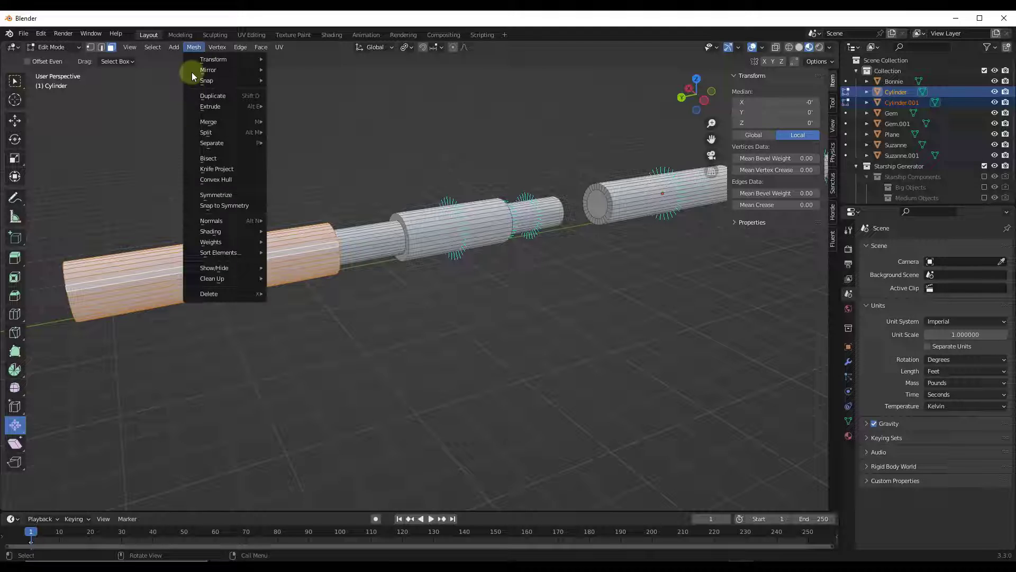
pyautogui.click(212, 221)
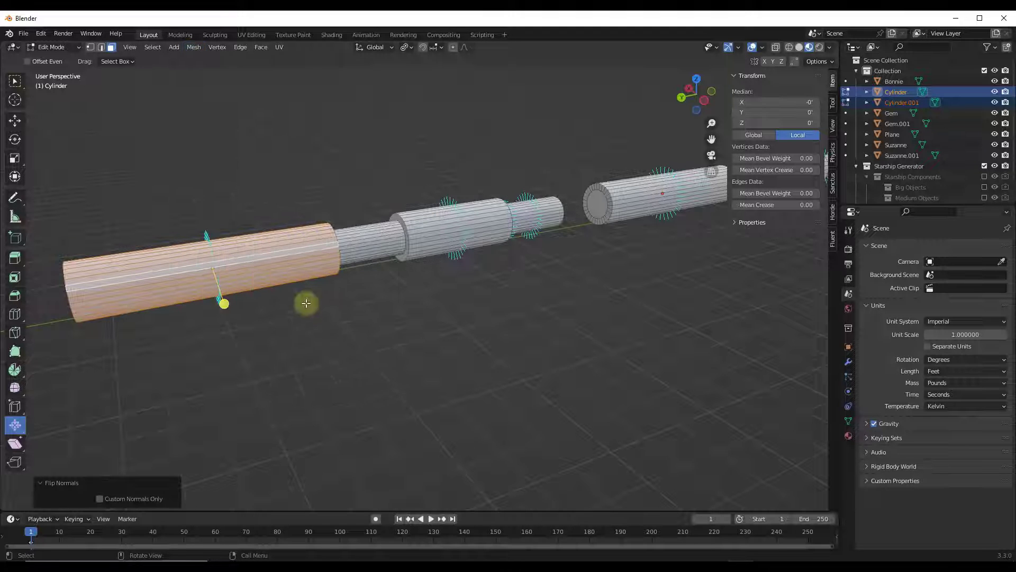